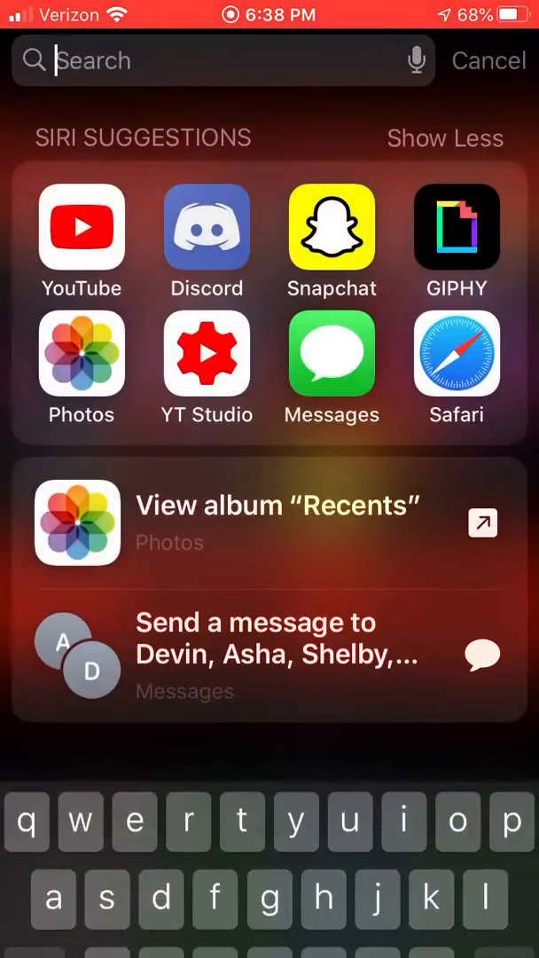
Search Spotlight and launch the Photos app to its Albums view.
click(489, 61)
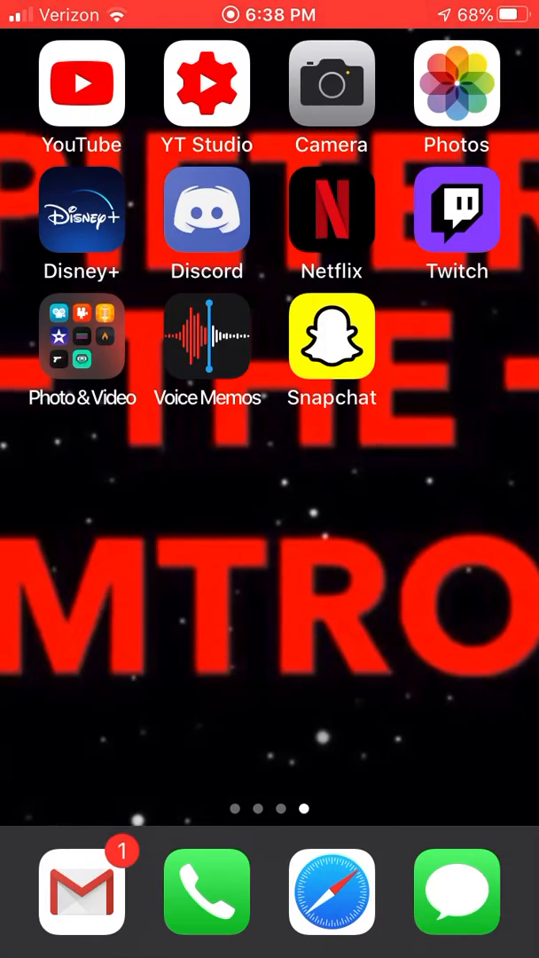
text(m)
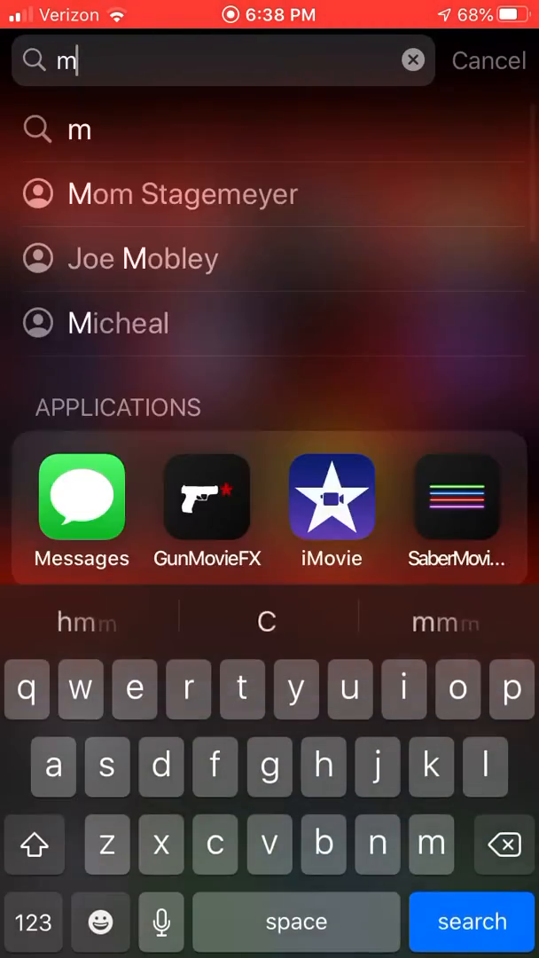
click(487, 61)
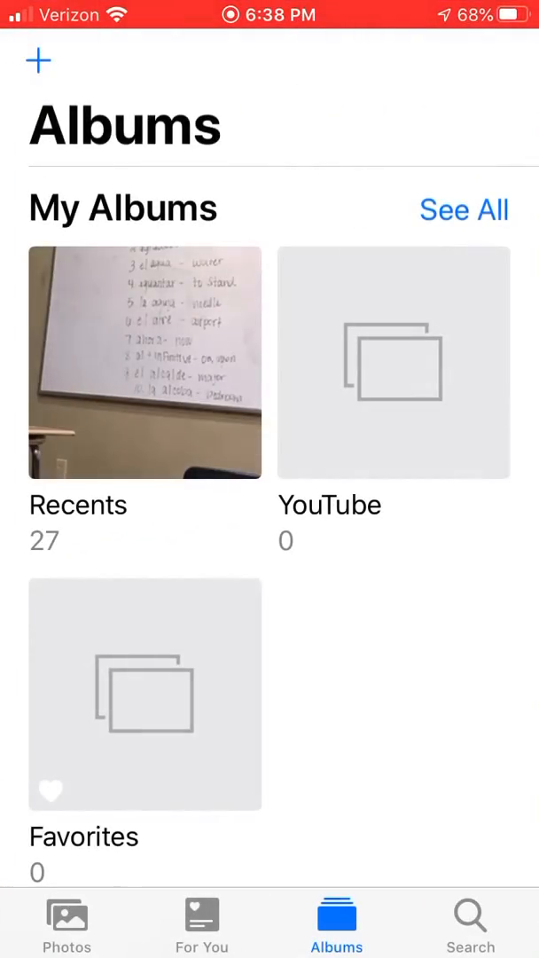
Return to the Home Screen and launch Stop Motion Studio's movie gallery.
key(home)
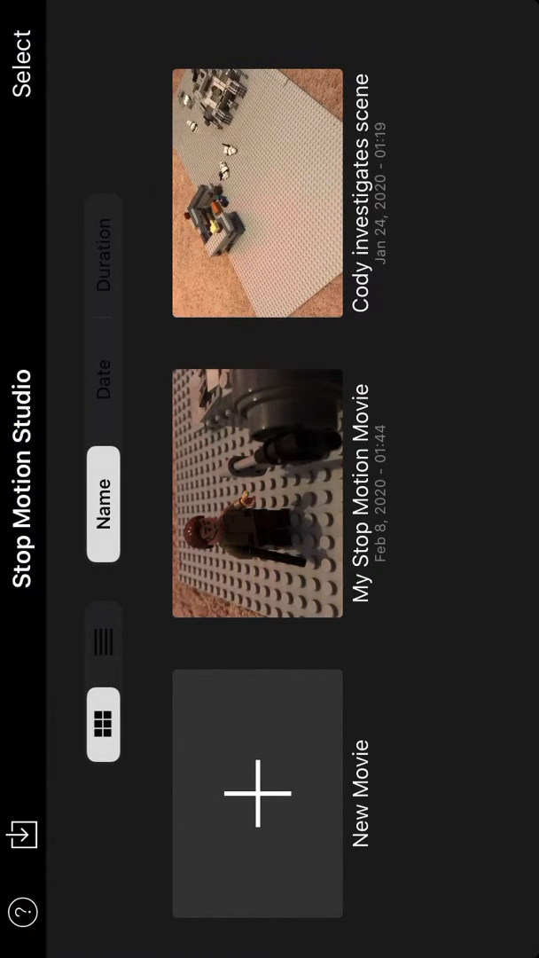
Open the movie project and add a cyan placeholder text layer over the starfield.
click(259, 793)
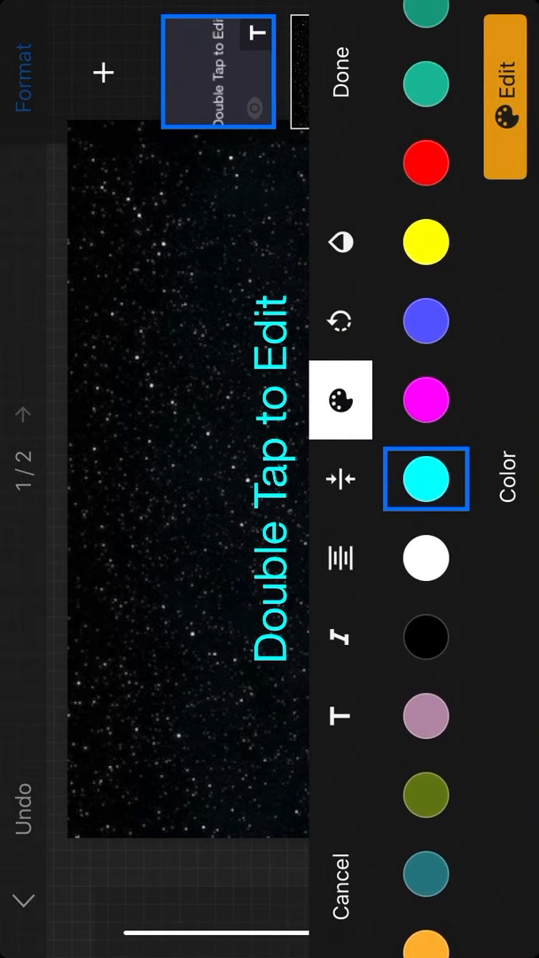
Edit the cyan text to list Bob, Steve, Gary and Pieter on separate lines.
click(339, 86)
text(Pieyer)
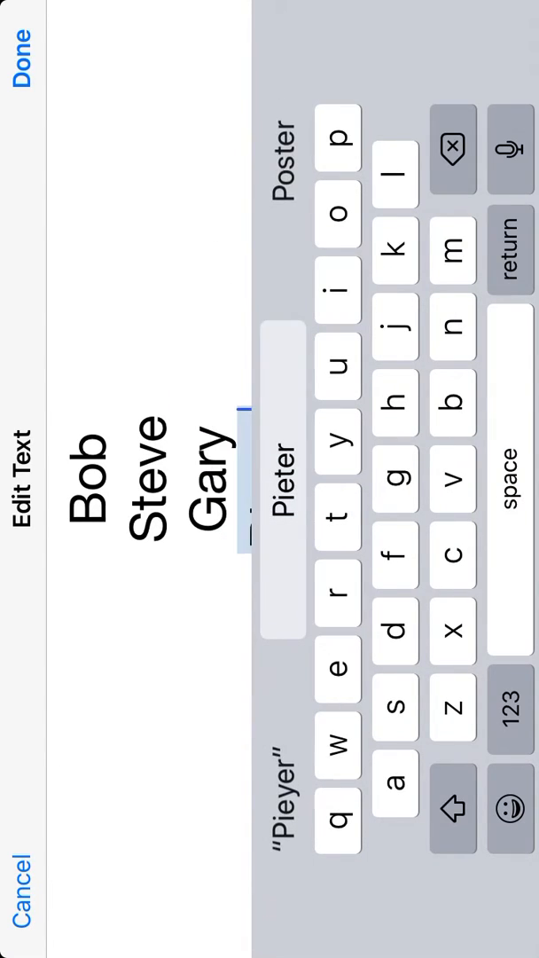
click(22, 44)
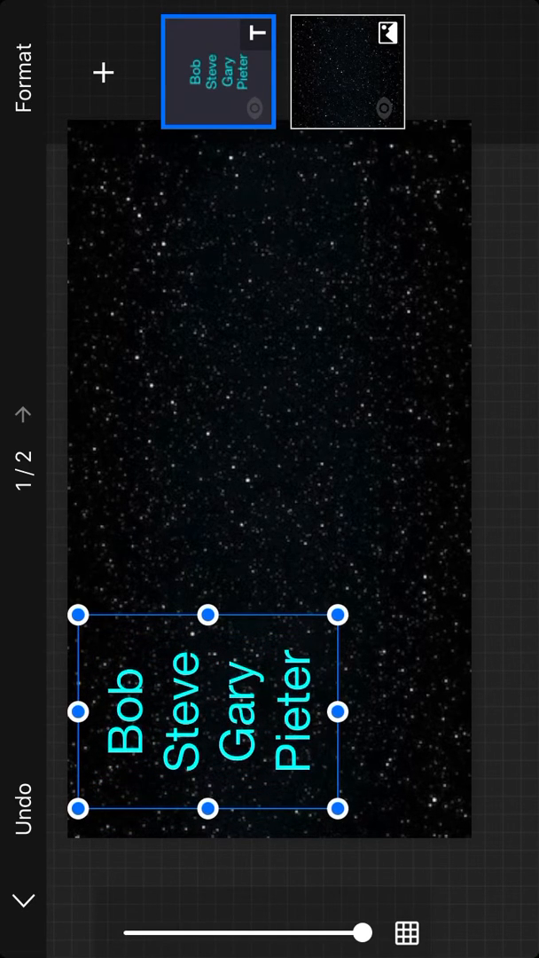
Add a second cyan text layer reading 'RandT Studios' above the names.
click(103, 72)
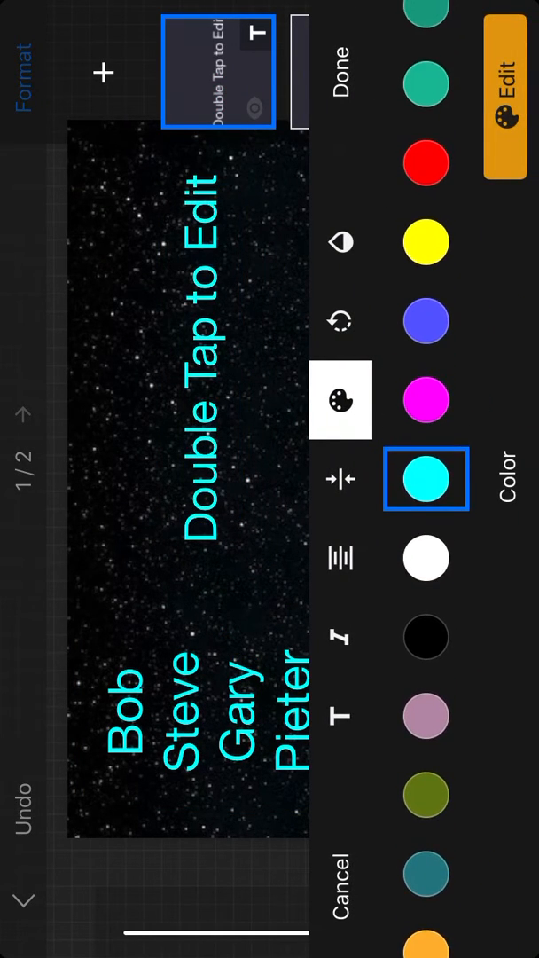
click(337, 73)
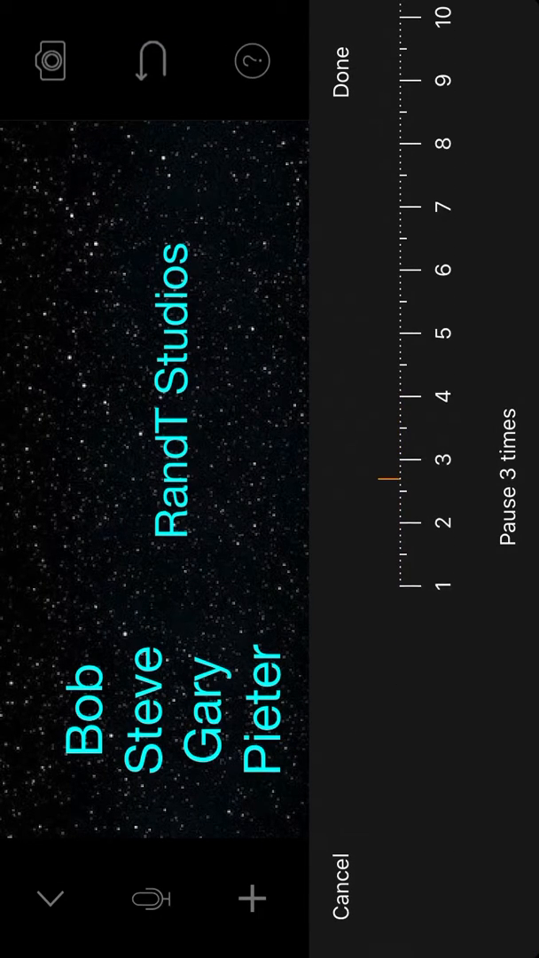
Apply the 3-times pause to the credits frame and preview the playback.
click(339, 63)
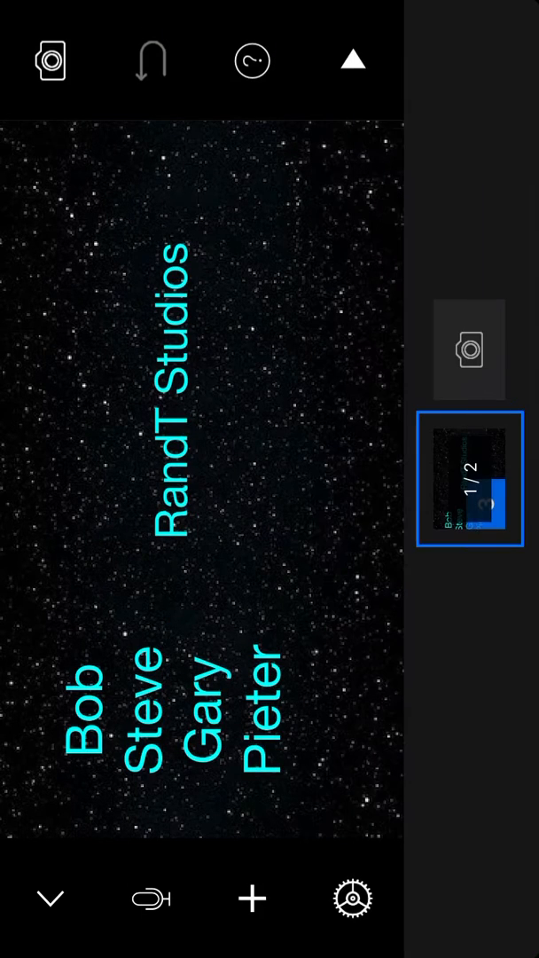
click(353, 60)
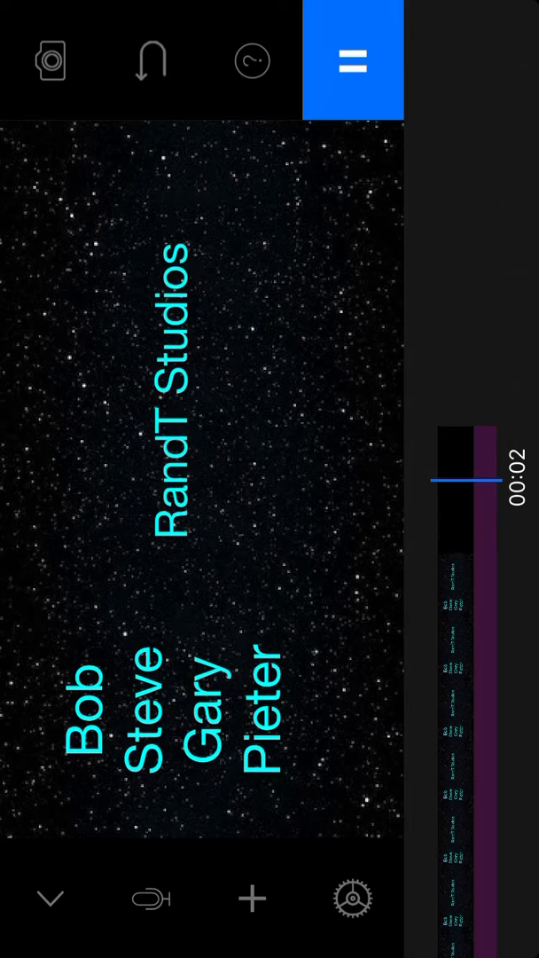
click(353, 60)
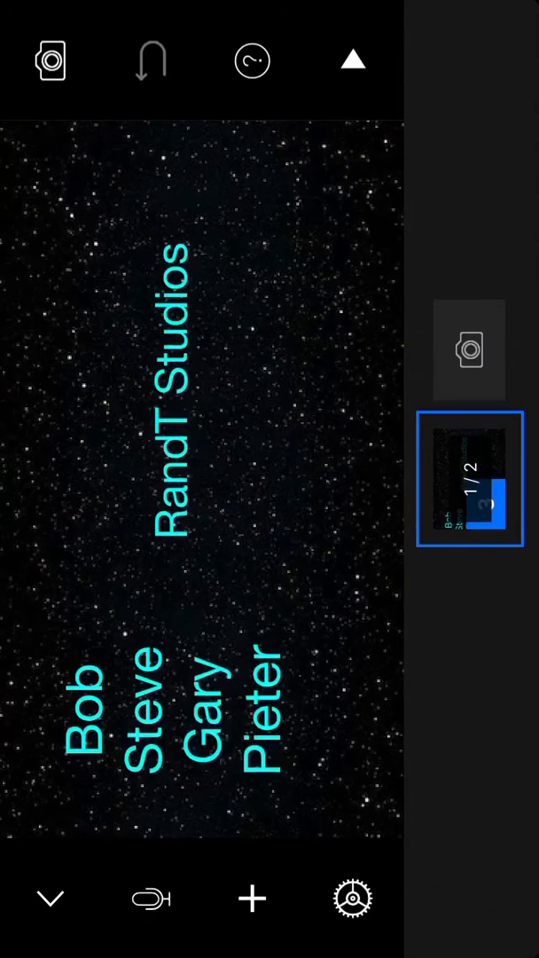